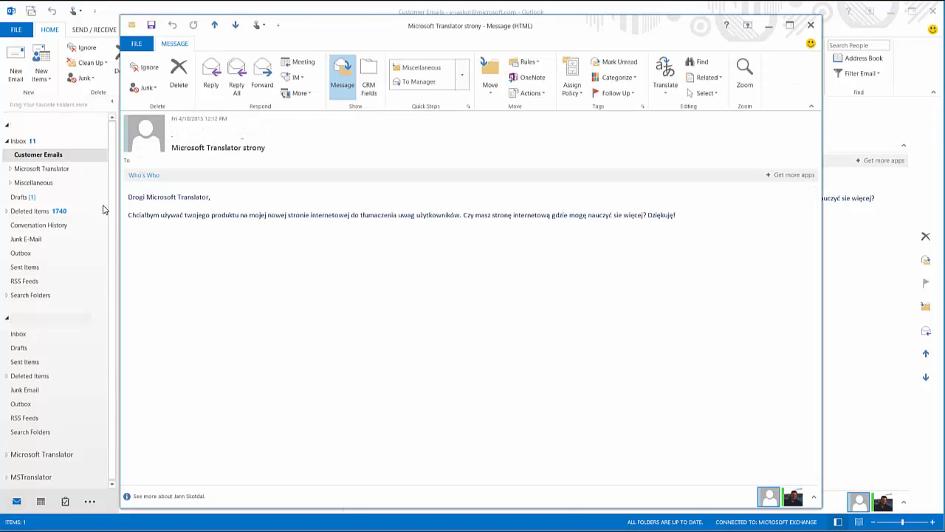
{"action": "mouse_move", "coordinate": [576, 183]}
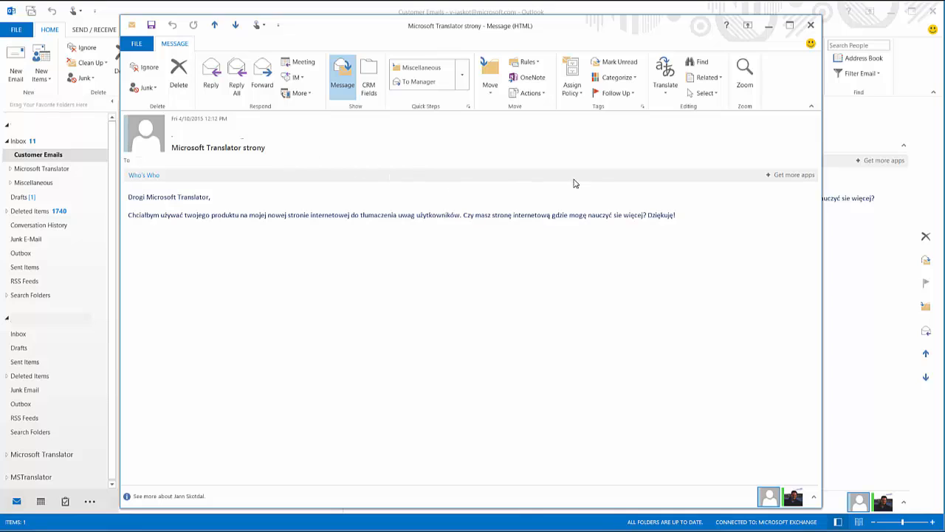
Step: Request Translate Item for the whole Polish message, bringing up the online-translation prompt
{"action": "left_click", "coordinate": [665, 74]}
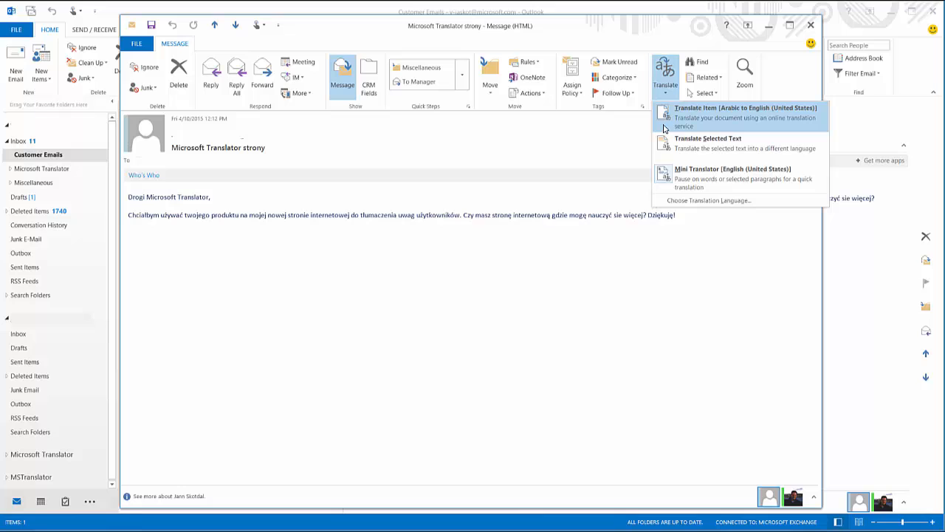
{"action": "mouse_move", "coordinate": [594, 177]}
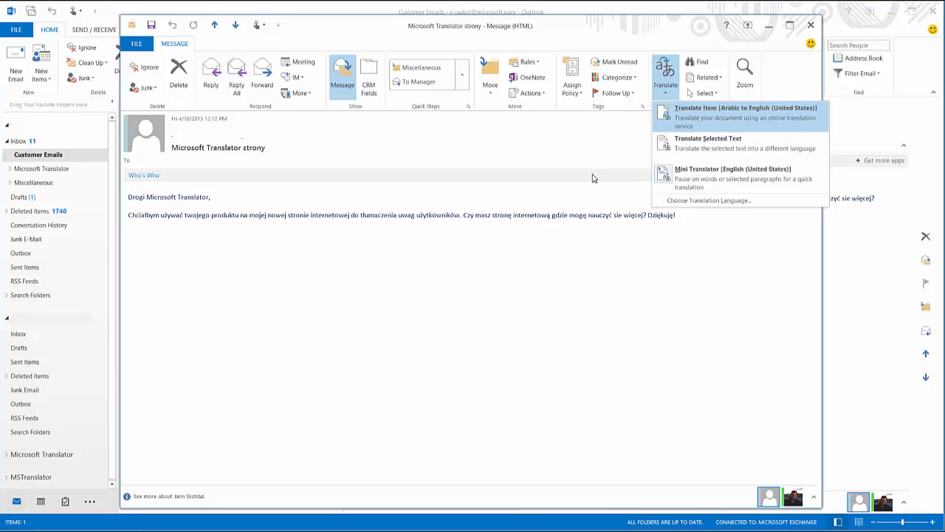
{"action": "left_click", "coordinate": [746, 115]}
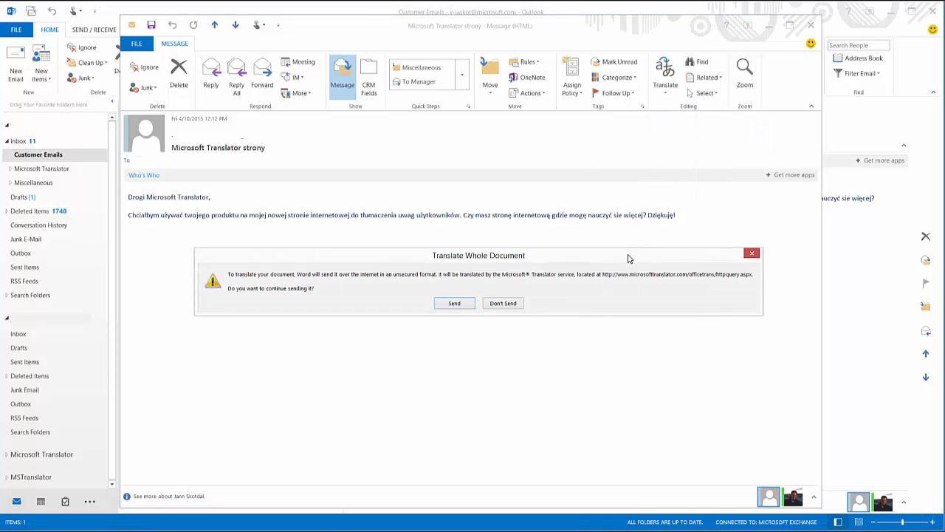
{"action": "mouse_move", "coordinate": [474, 322]}
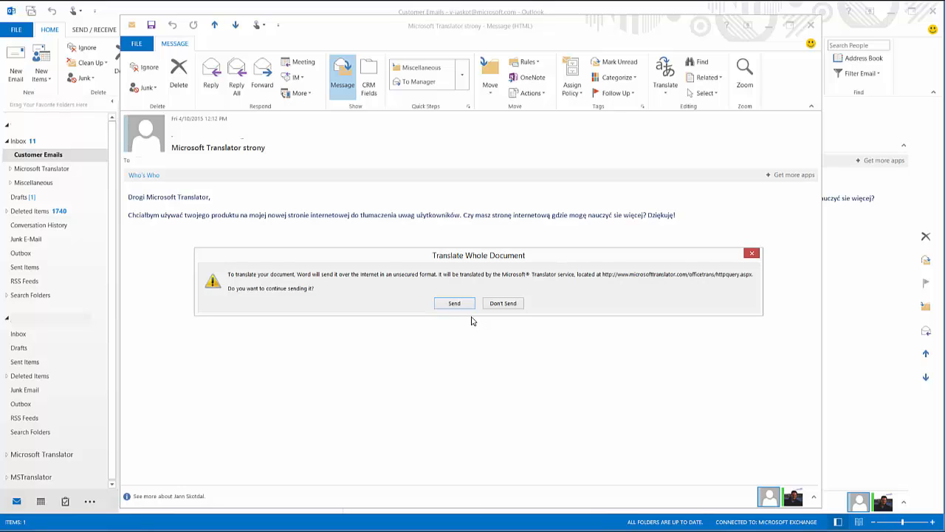
Step: Send the message to Microsoft Translator with Polish as the source language, then put the page away
{"action": "left_click", "coordinate": [503, 303]}
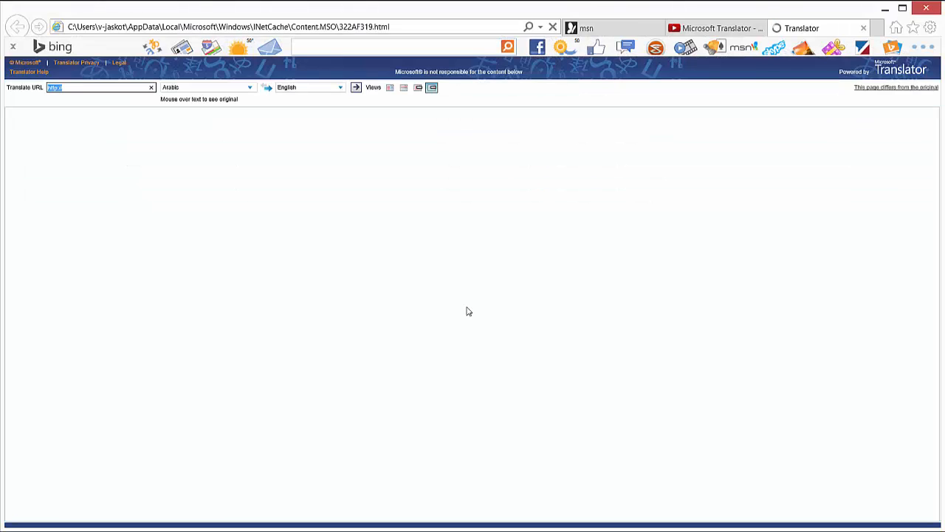
{"action": "left_click", "coordinate": [356, 87]}
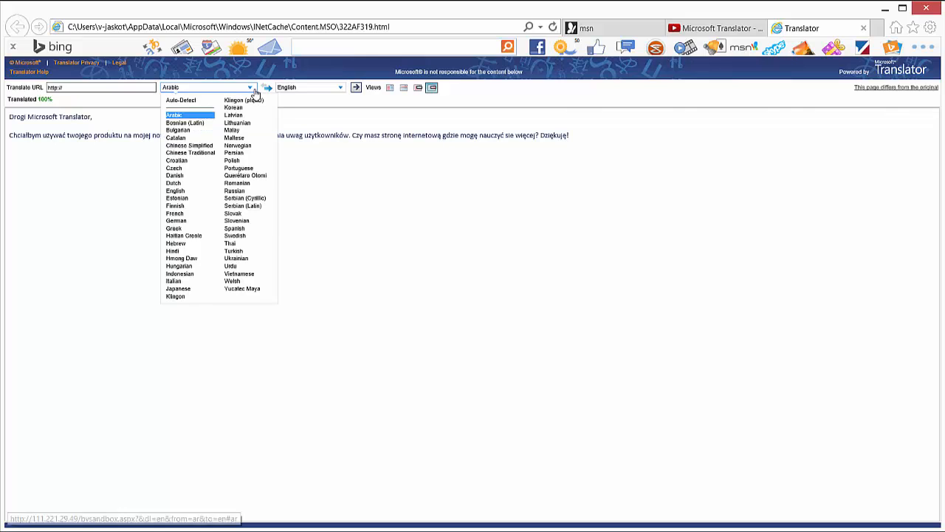
{"action": "mouse_move", "coordinate": [233, 130]}
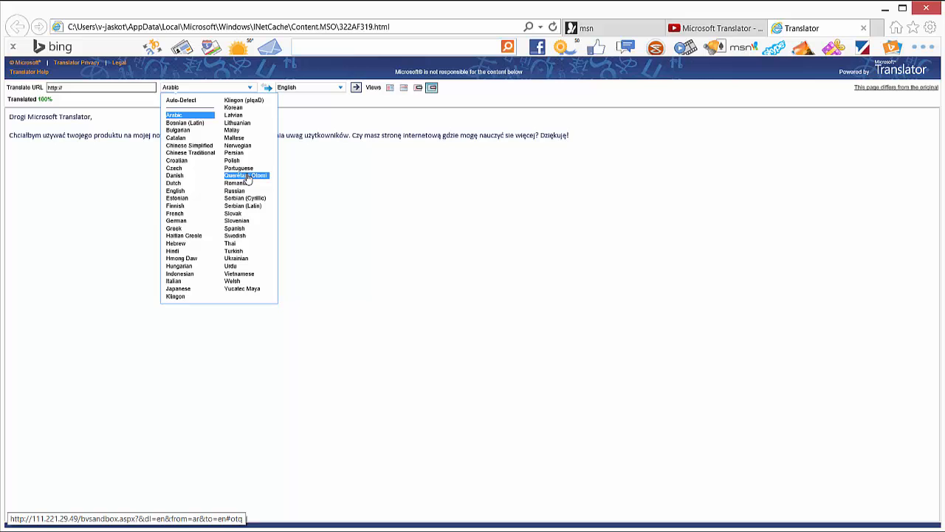
{"action": "left_click", "coordinate": [233, 160]}
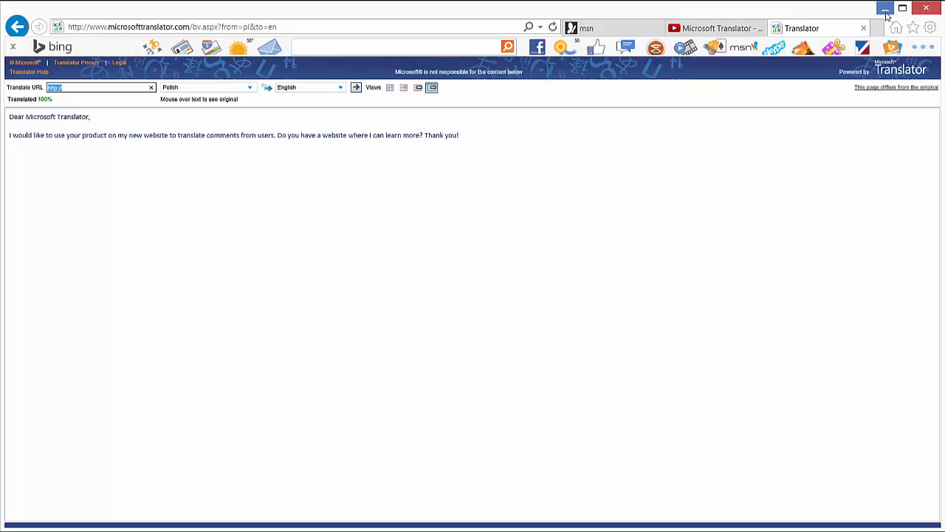
{"action": "left_click", "coordinate": [886, 6]}
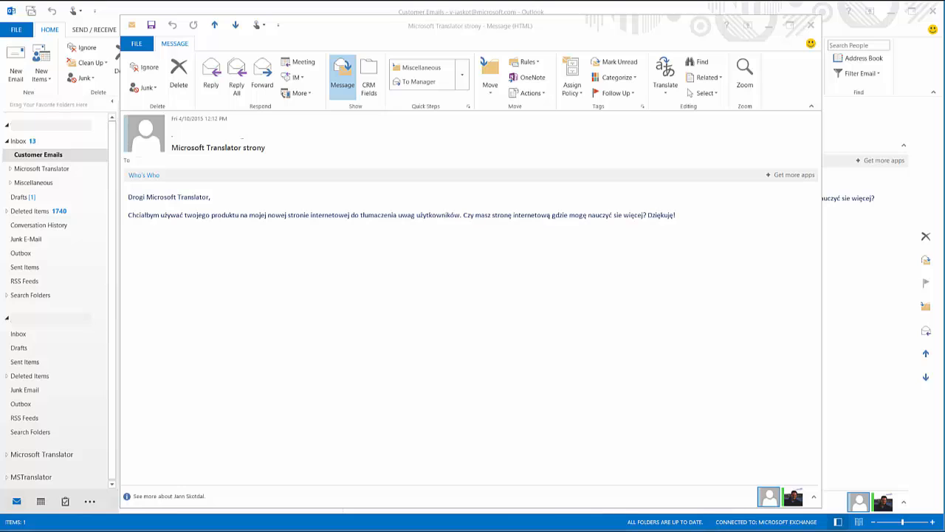
{"action": "mouse_move", "coordinate": [210, 89]}
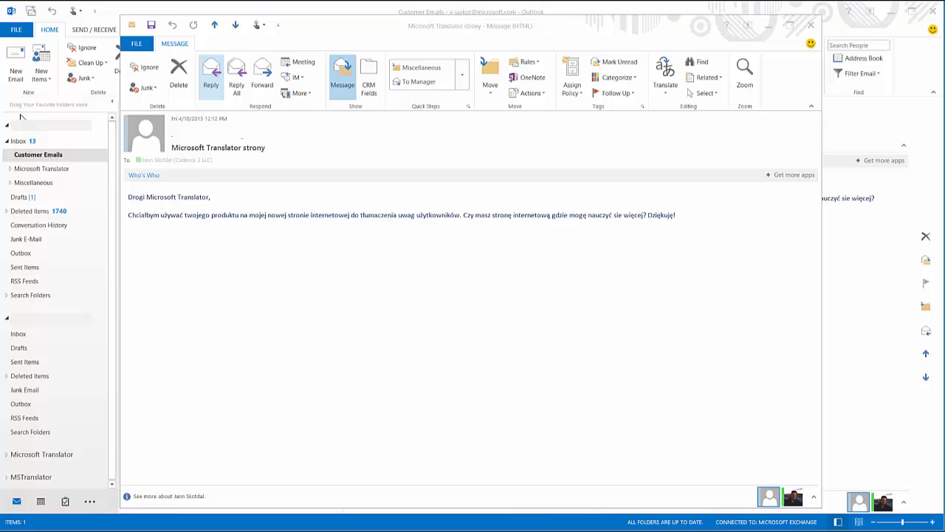
{"action": "left_click", "coordinate": [209, 67]}
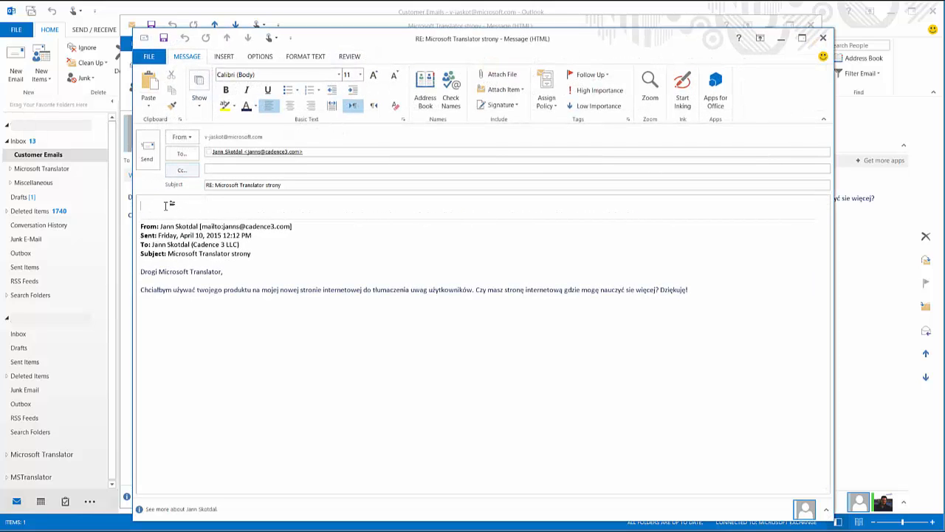
{"action": "type", "text": "Yes, you can learn about Microsoft Translator at http://www.microsoft.com/translator. Let me know if you have any questions!"}
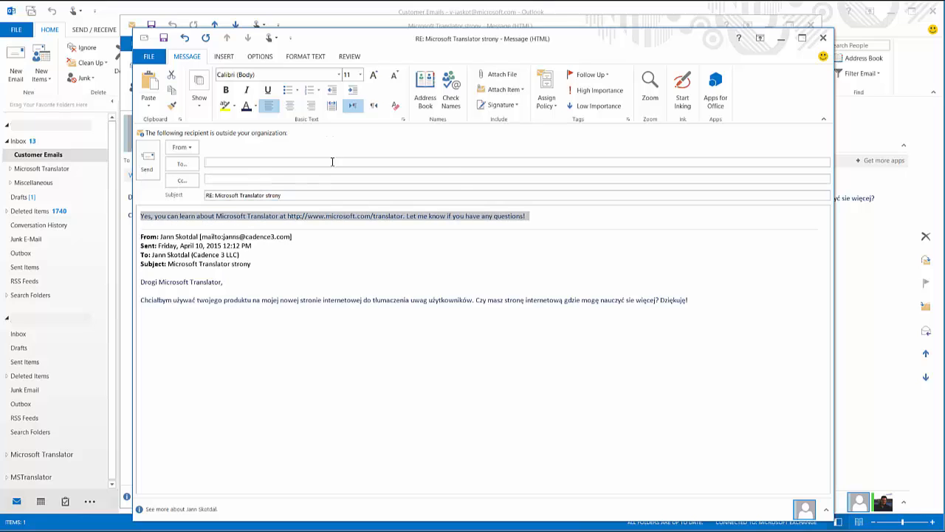
{"action": "left_click", "coordinate": [349, 56]}
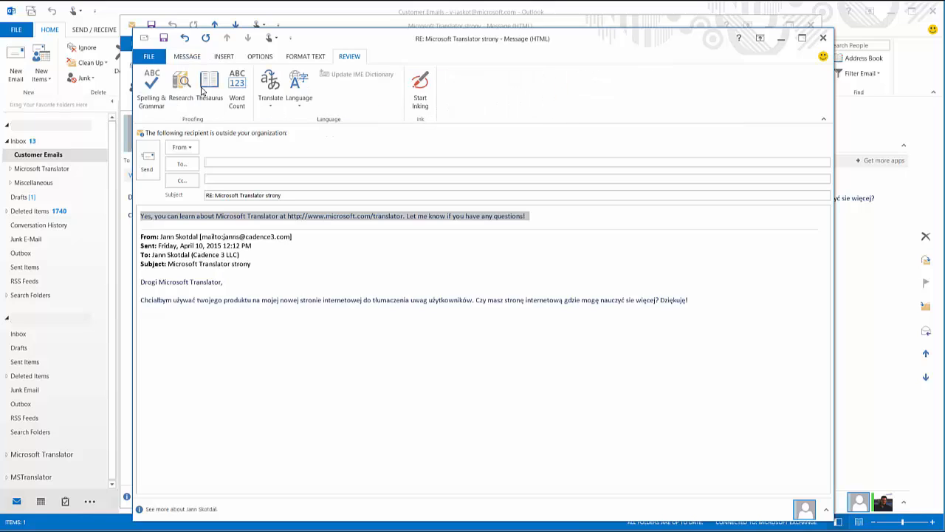
Step: Translate the selected reply text to Polish in the Research pane and insert it into the reply
{"action": "left_click", "coordinate": [269, 84]}
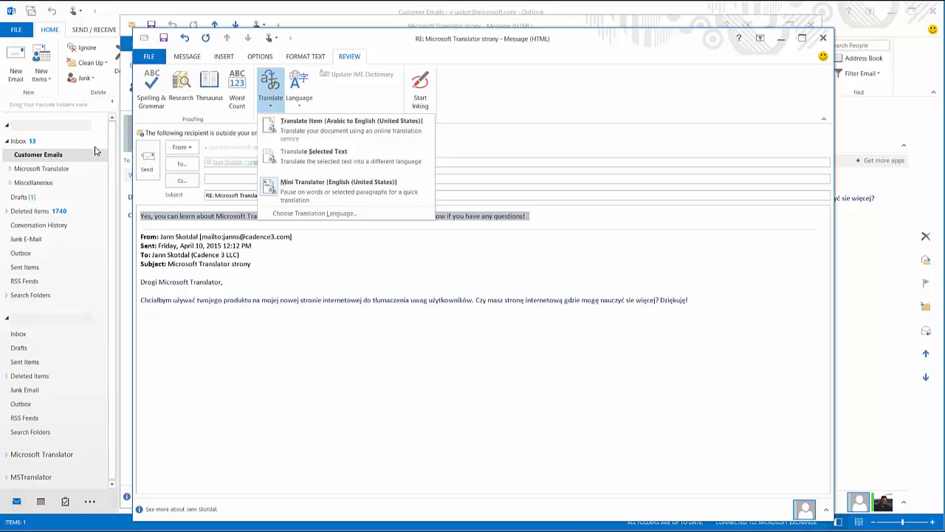
{"action": "mouse_move", "coordinate": [313, 156]}
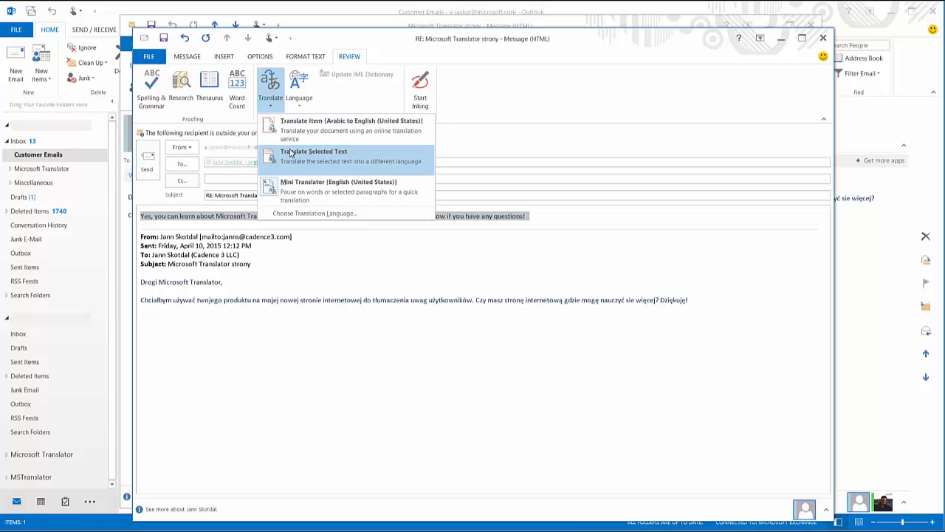
{"action": "left_click", "coordinate": [313, 150]}
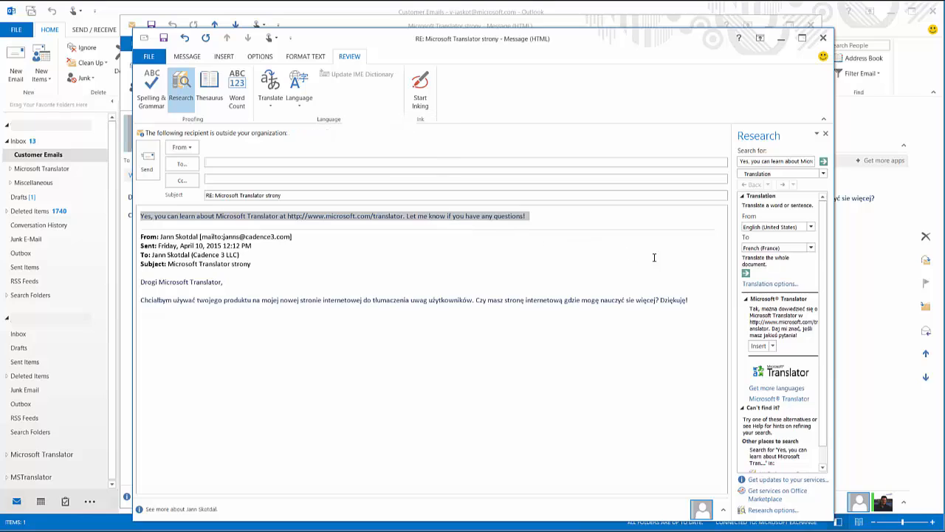
{"action": "mouse_move", "coordinate": [718, 260]}
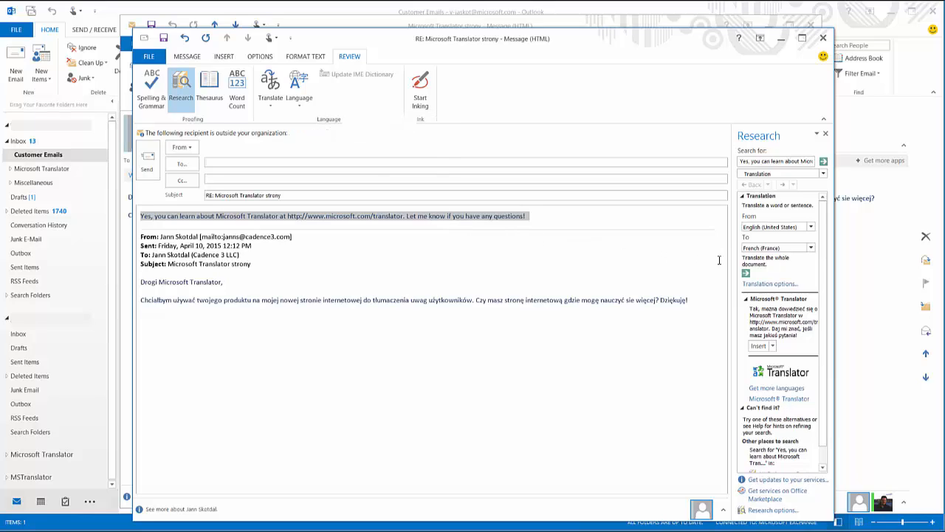
{"action": "left_click", "coordinate": [811, 248]}
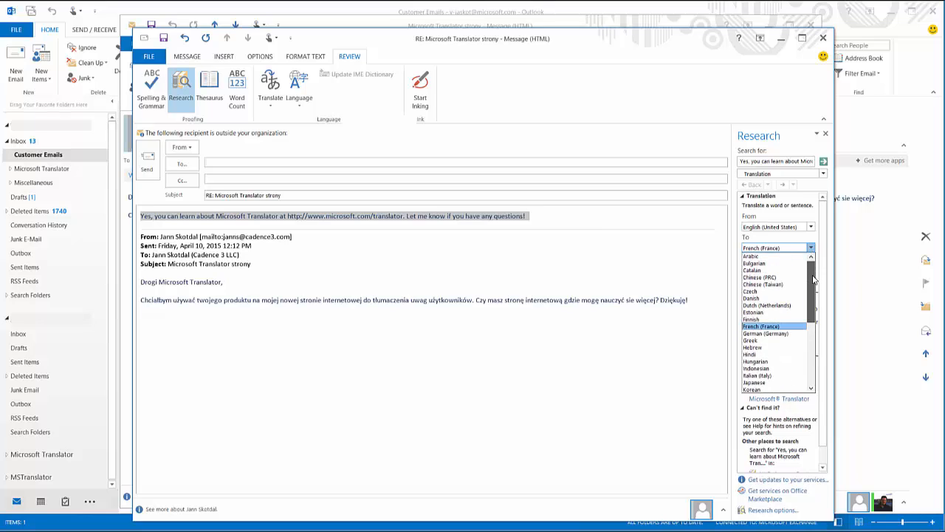
{"action": "scroll", "scroll_direction": "down", "scroll_amount": 3}
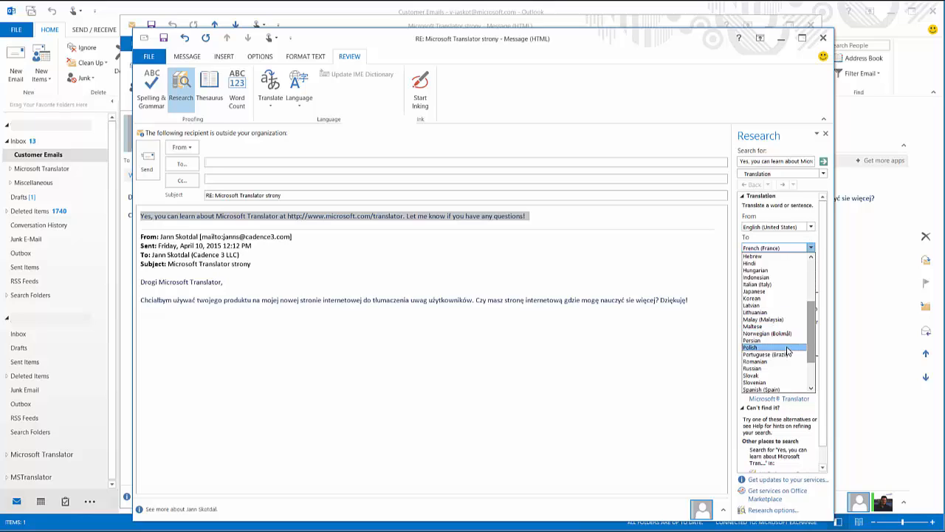
{"action": "left_click", "coordinate": [757, 347]}
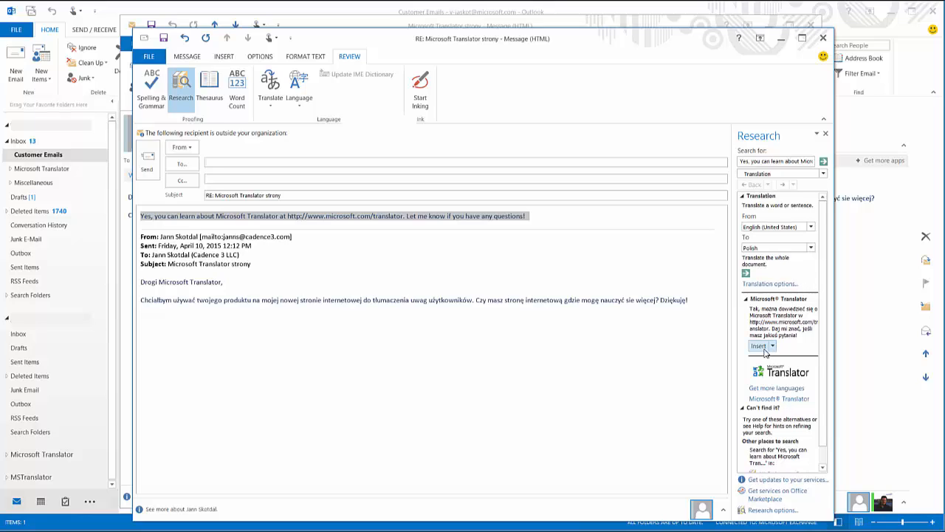
{"action": "left_click", "coordinate": [756, 346]}
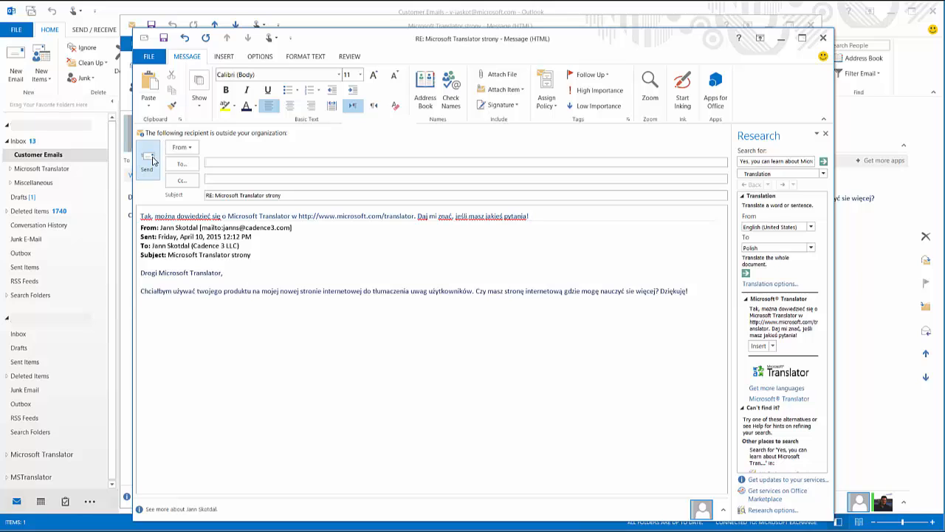
Step: Send the Polish reply to the original sender
{"action": "left_click", "coordinate": [148, 159]}
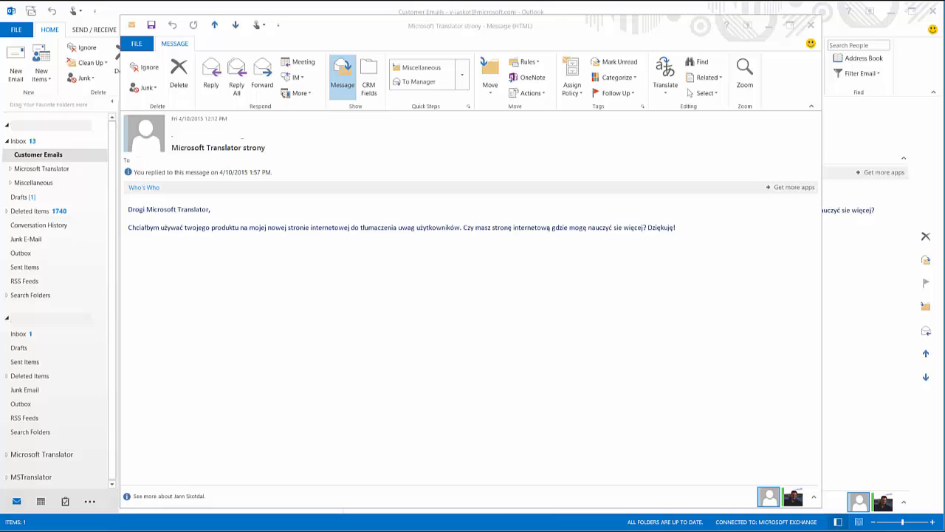
{"action": "mouse_move", "coordinate": [421, 313]}
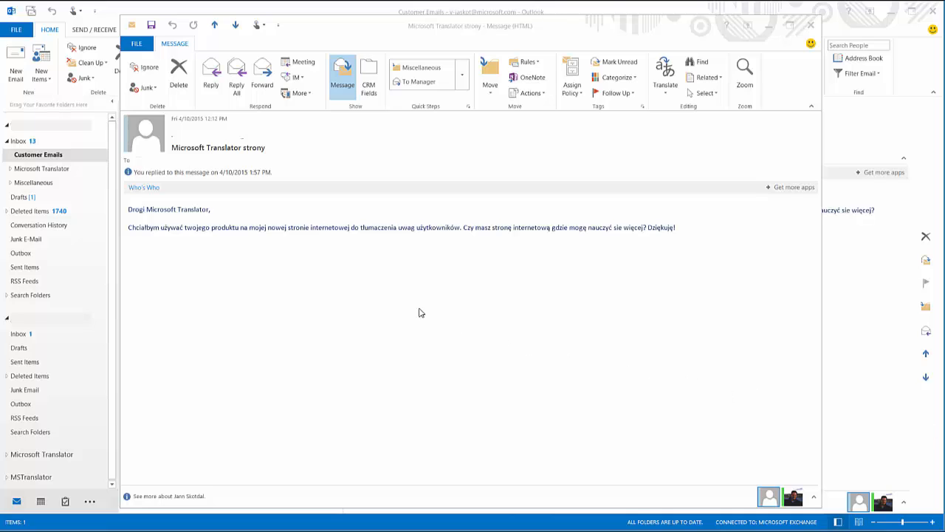
{"action": "mouse_move", "coordinate": [322, 233]}
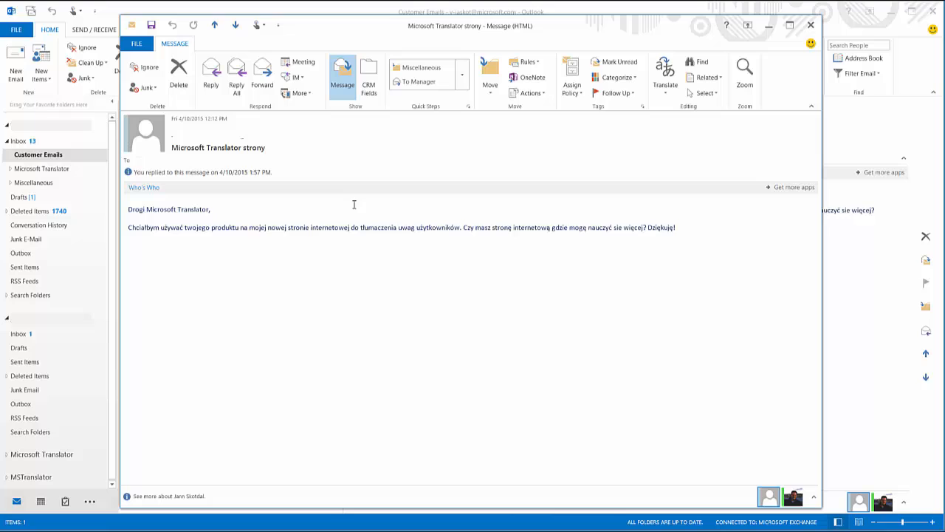
{"action": "mouse_move", "coordinate": [638, 159]}
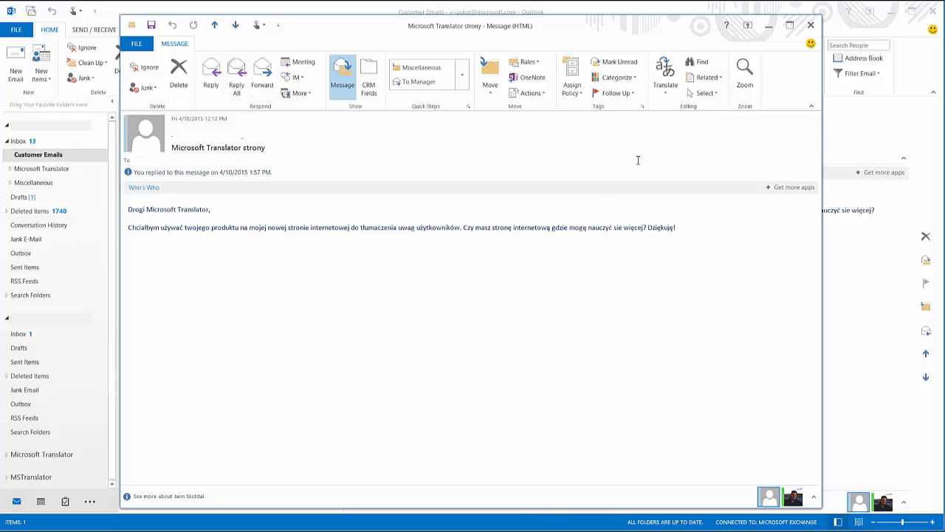
Step: Bring up Choose Translation Language and the 'Translate from' list for the Mini Translator
{"action": "left_click", "coordinate": [665, 74]}
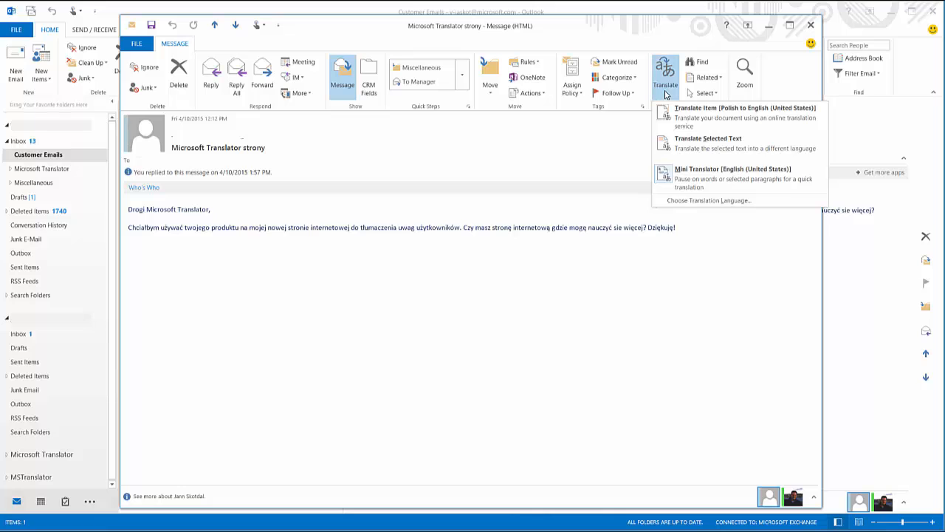
{"action": "mouse_move", "coordinate": [697, 190]}
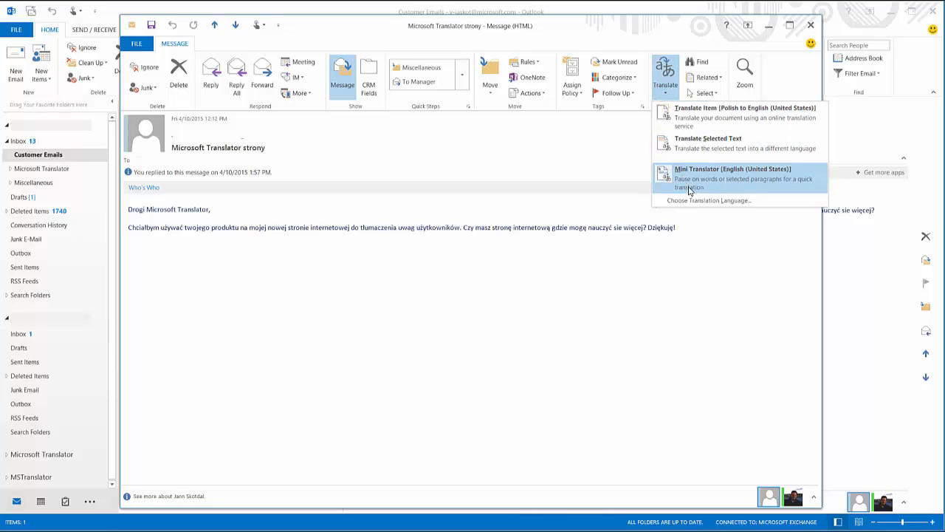
{"action": "left_click", "coordinate": [707, 201]}
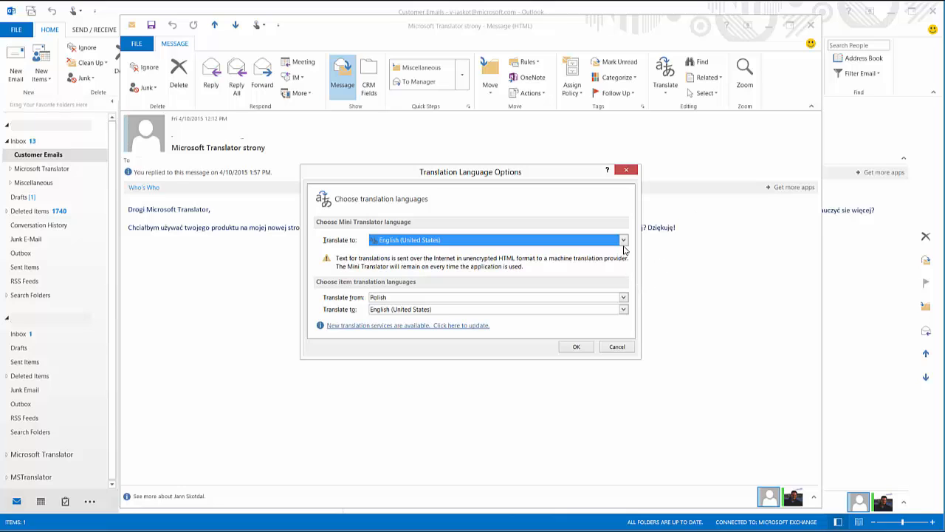
{"action": "left_click", "coordinate": [499, 297]}
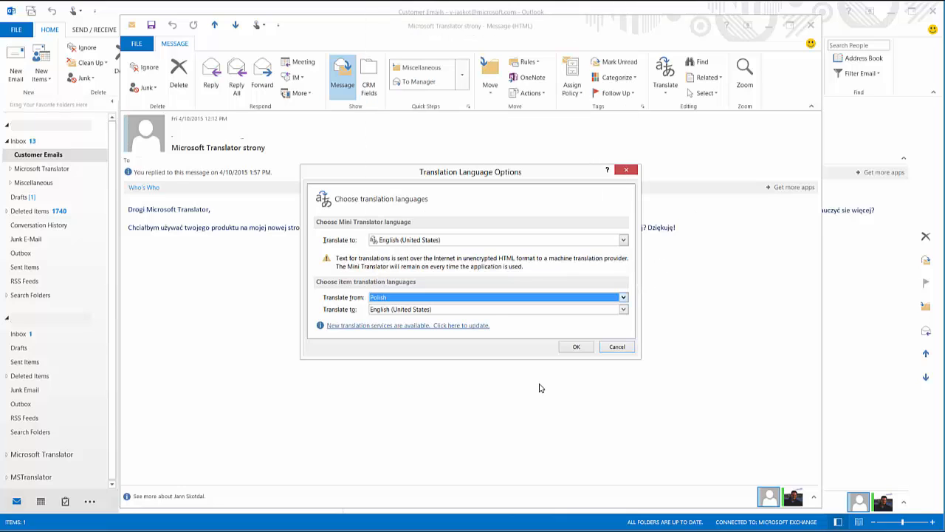